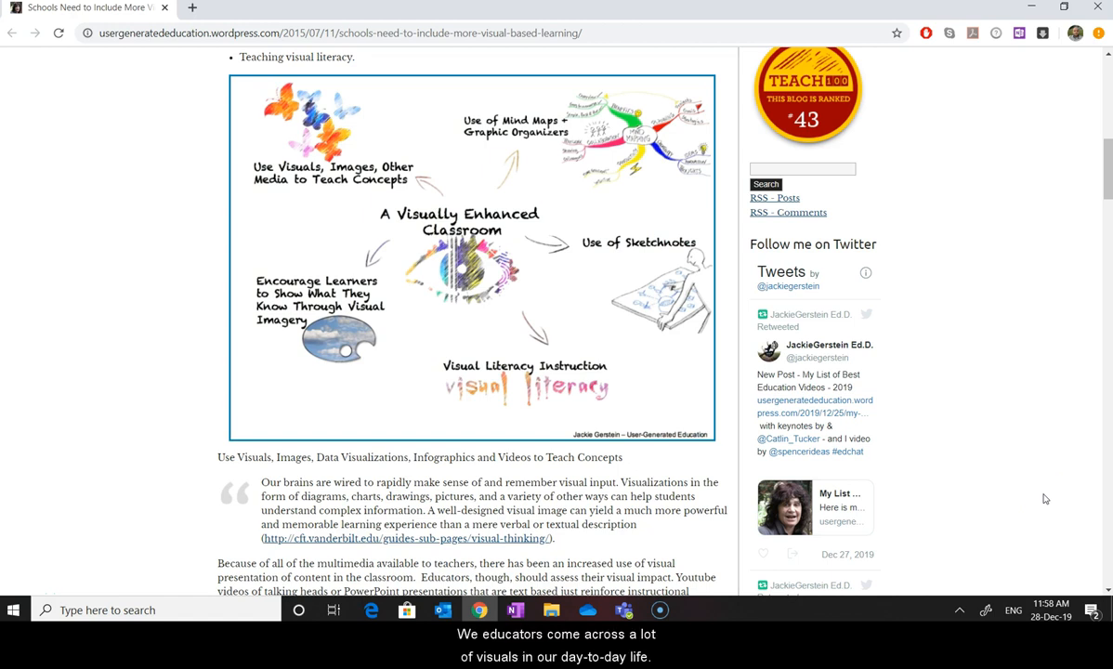
pyautogui.moveTo(1044, 515)
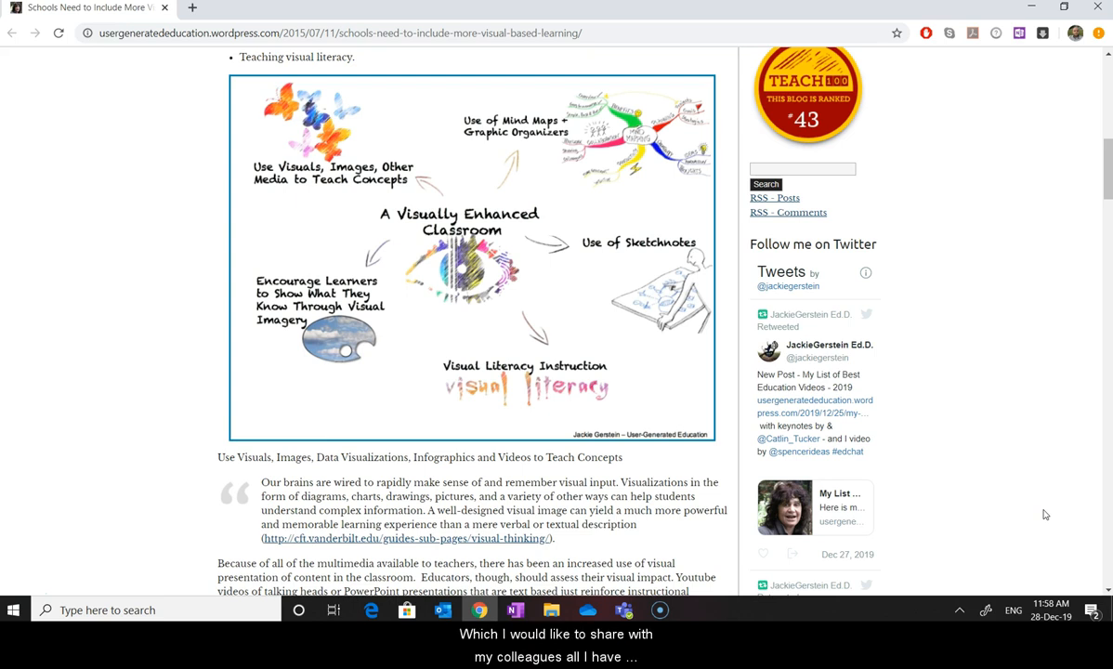
pyautogui.moveTo(1097, 515)
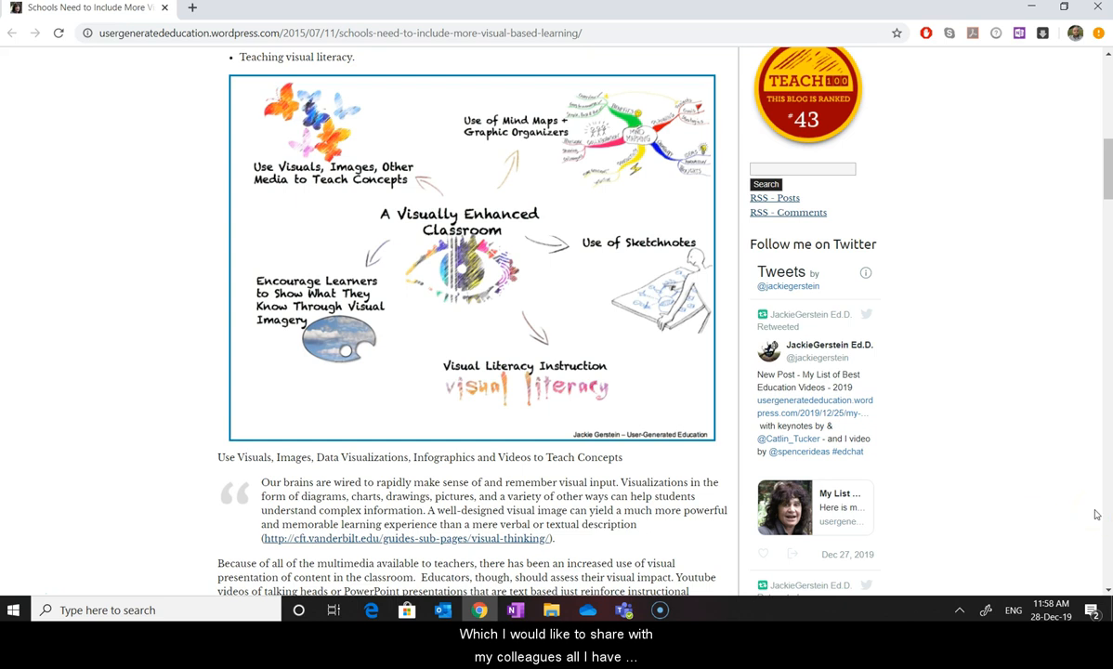
pyautogui.moveTo(1071, 467)
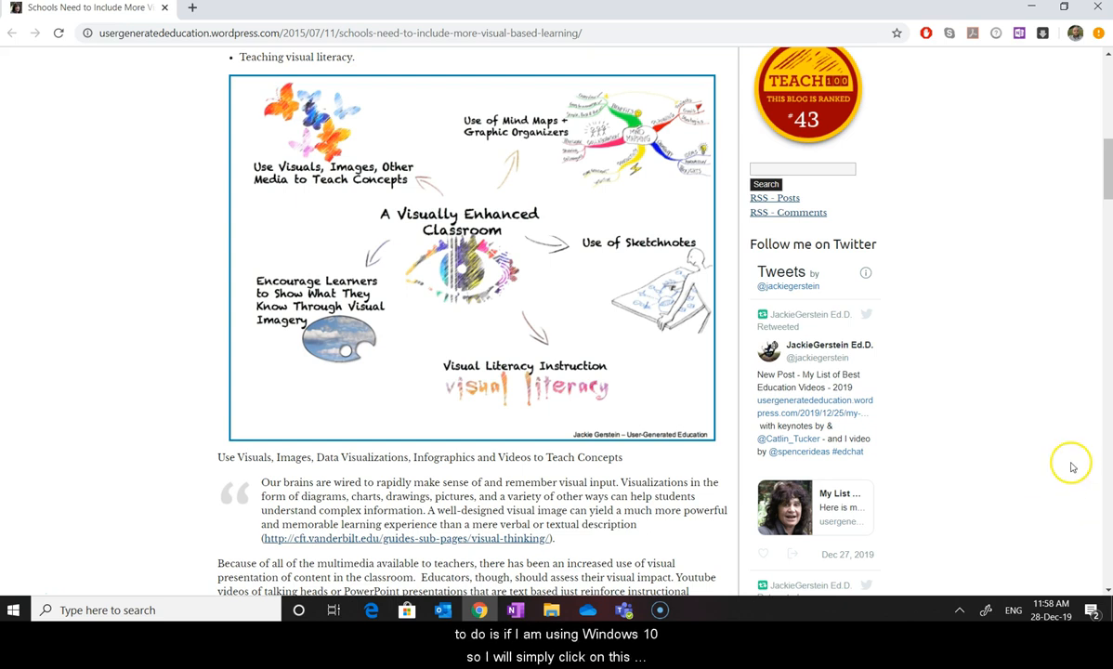
pyautogui.moveTo(1015, 461)
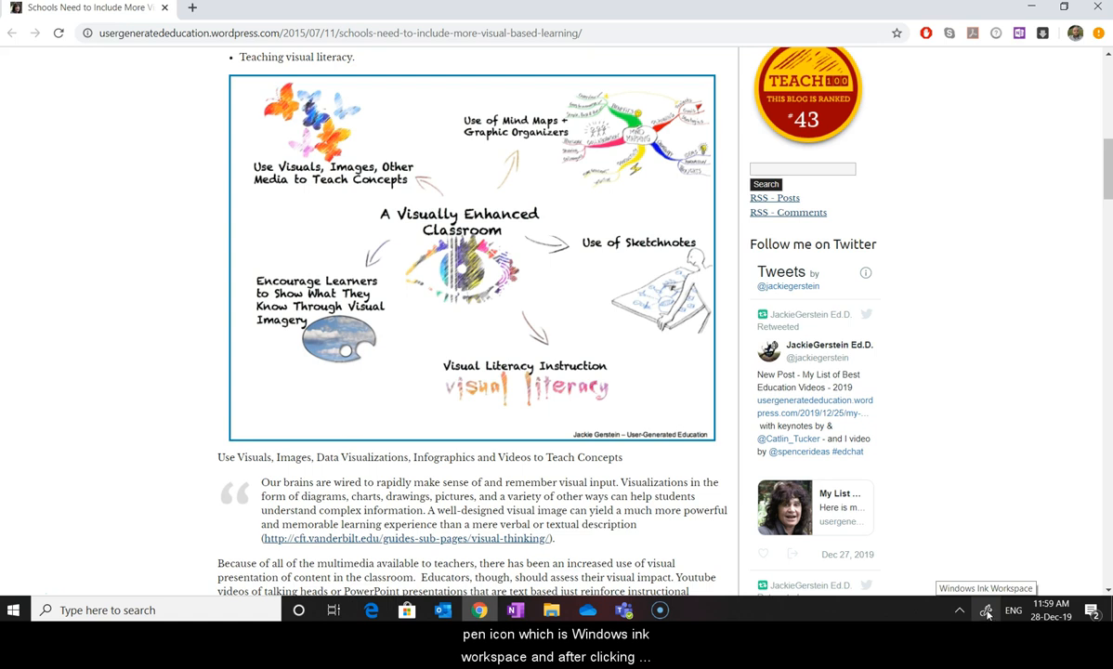
# Capture a full-screen sketch of the Chrome blog page on visual learning
pyautogui.click(987, 609)
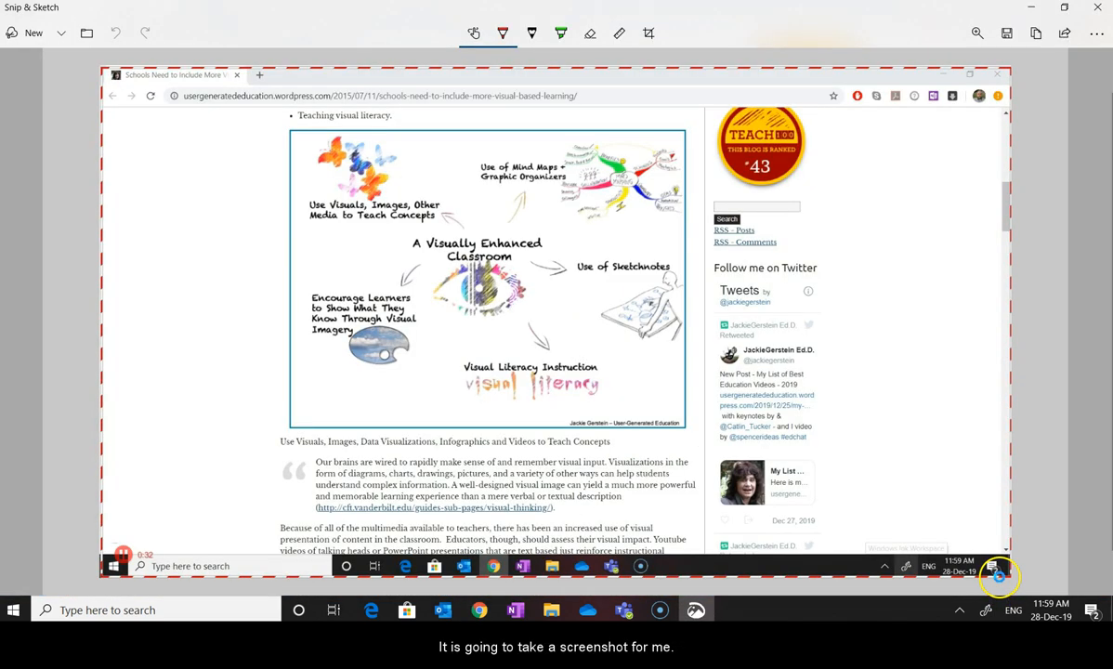
pyautogui.moveTo(991, 153)
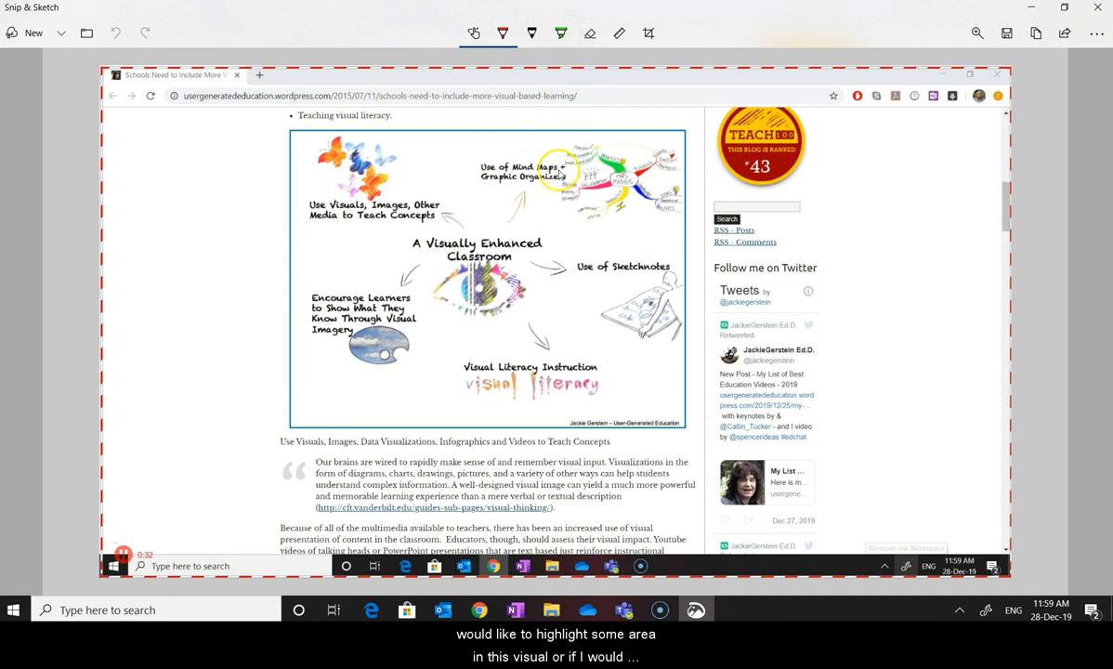
pyautogui.moveTo(999, 110)
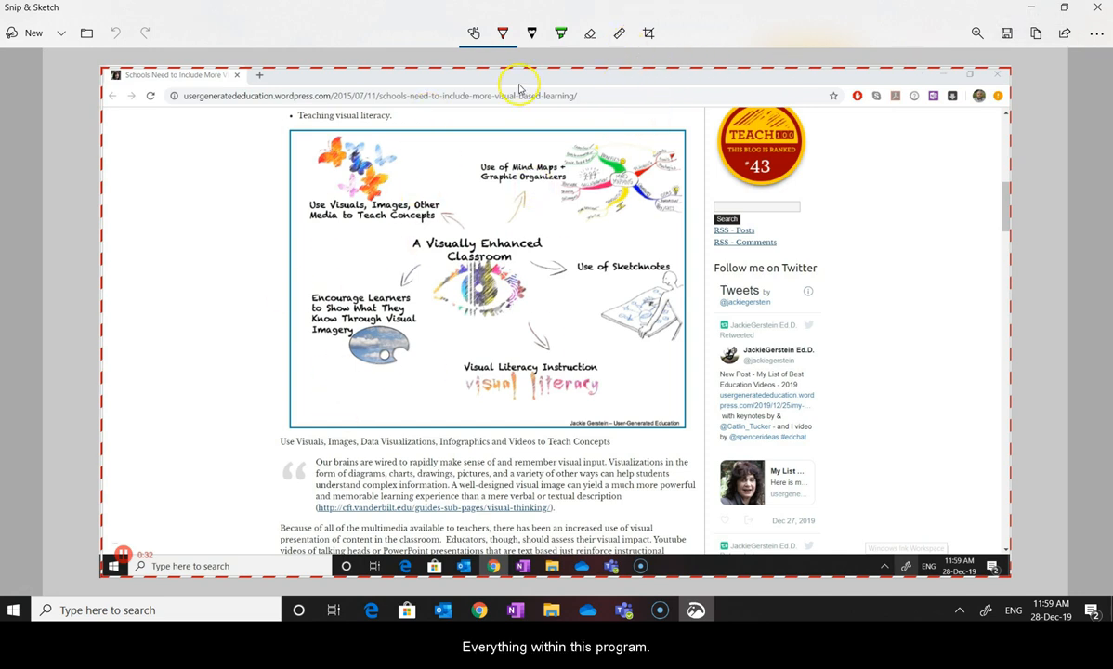
pyautogui.moveTo(648, 33)
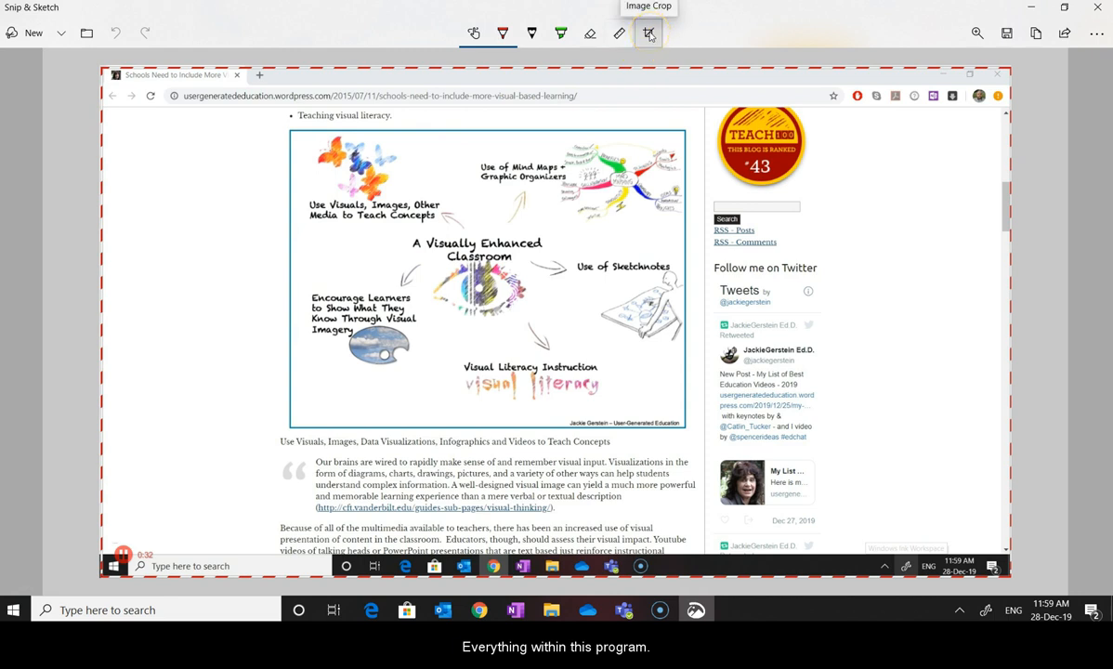
# Crop the screenshot to the Visually Enhanced Classroom infographic
pyautogui.click(649, 33)
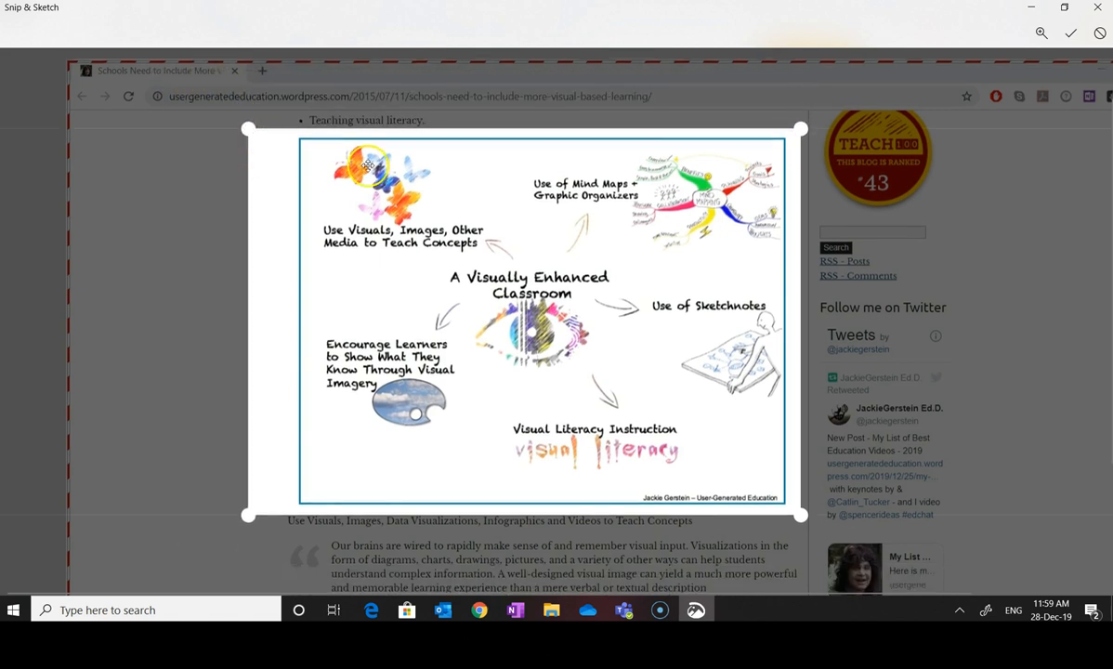
pyautogui.moveTo(1072, 34)
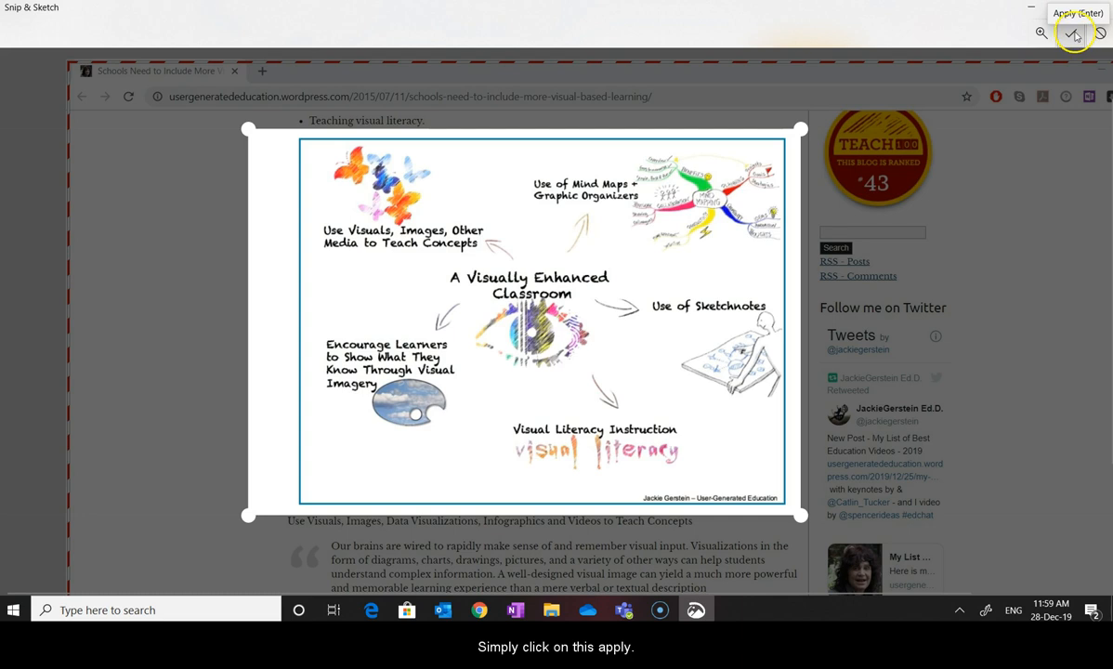
pyautogui.click(1074, 35)
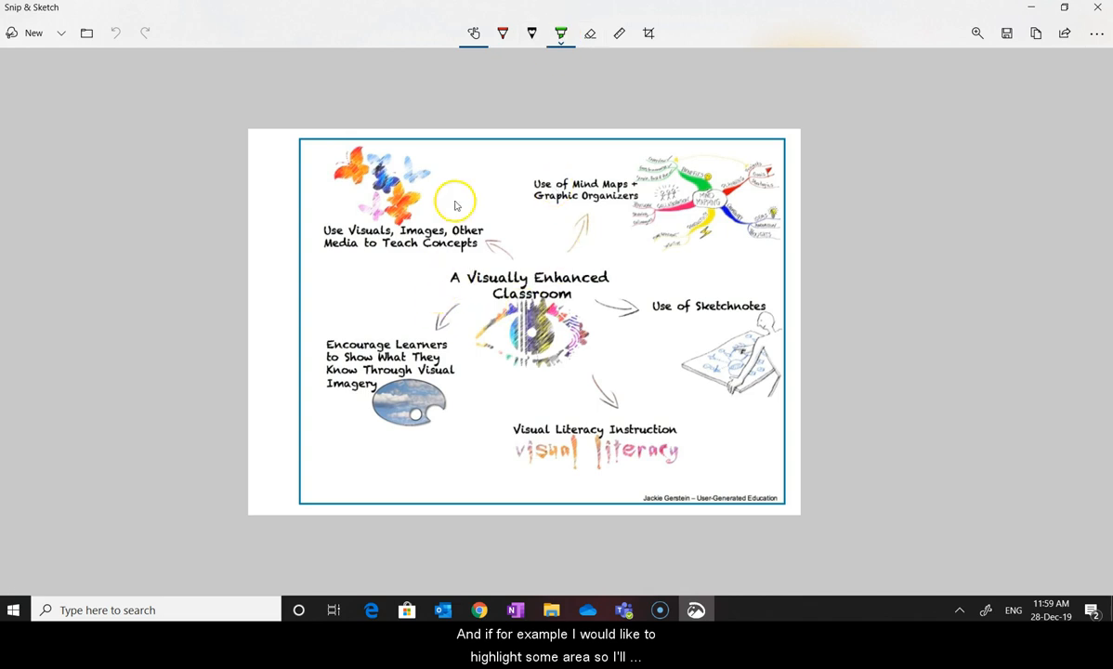
pyautogui.moveTo(444, 281)
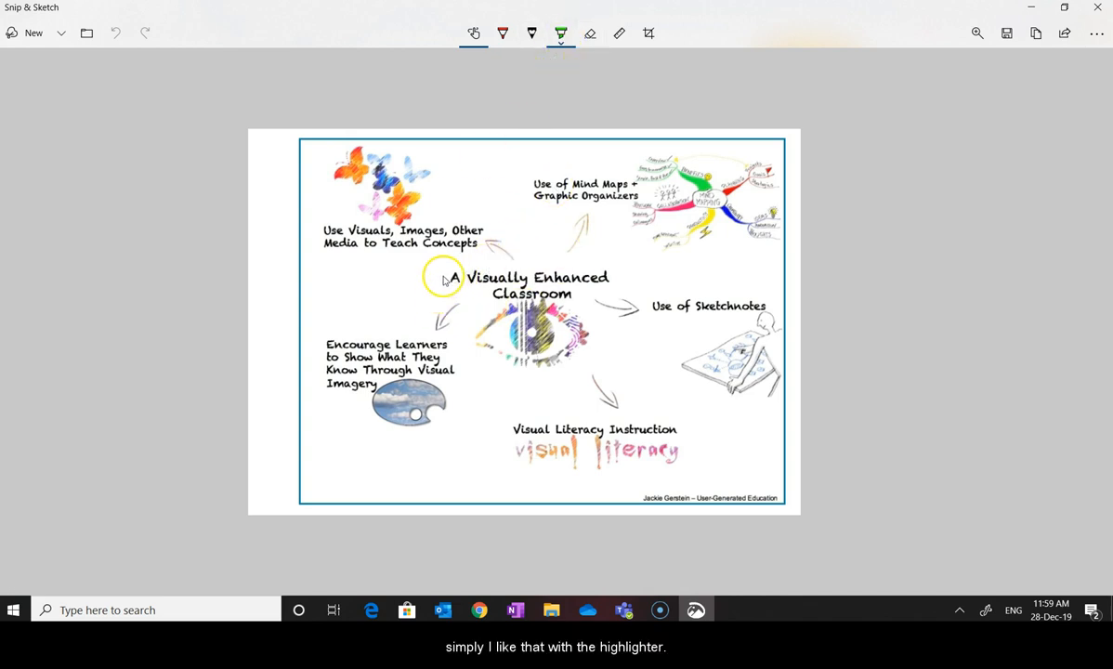
# Highlight 'A Visually Enhanced' in green and handwrite 'Great!' in red pen above the butterflies
pyautogui.moveTo(444, 277); pyautogui.dragTo(609, 277)
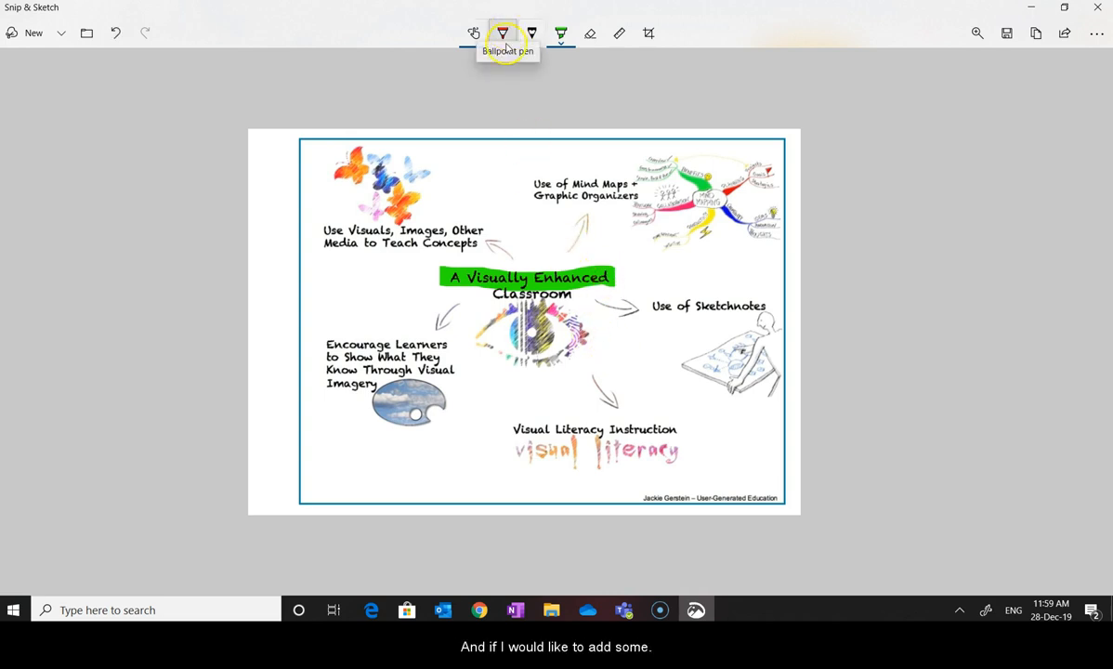
pyautogui.click(502, 34)
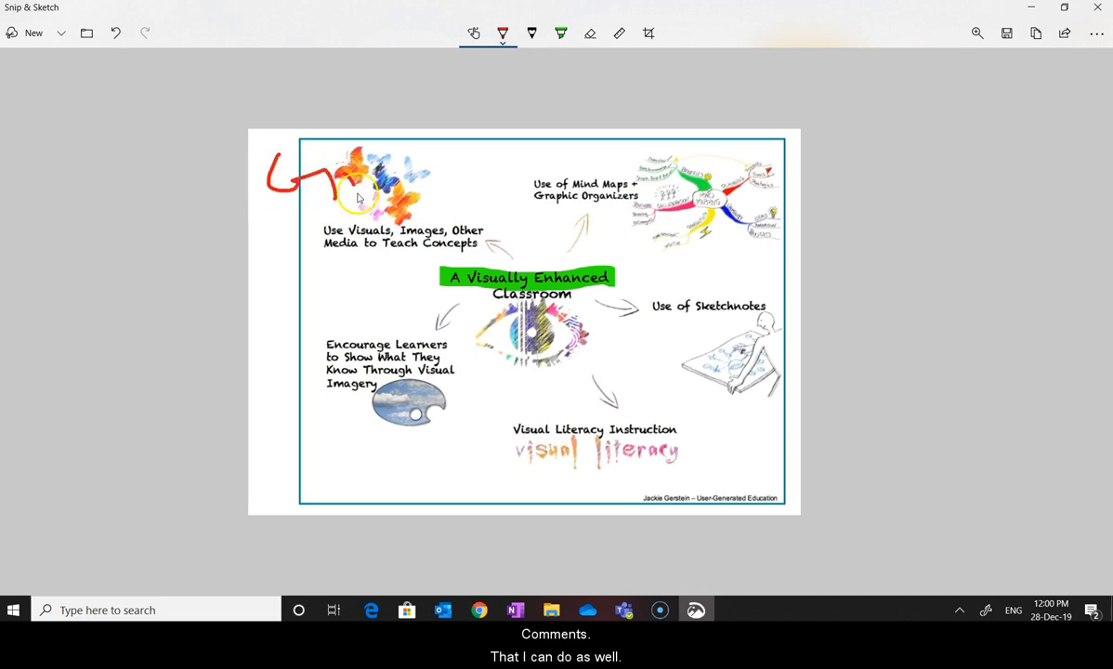
pyautogui.moveTo(344, 195); pyautogui.dragTo(455, 214)
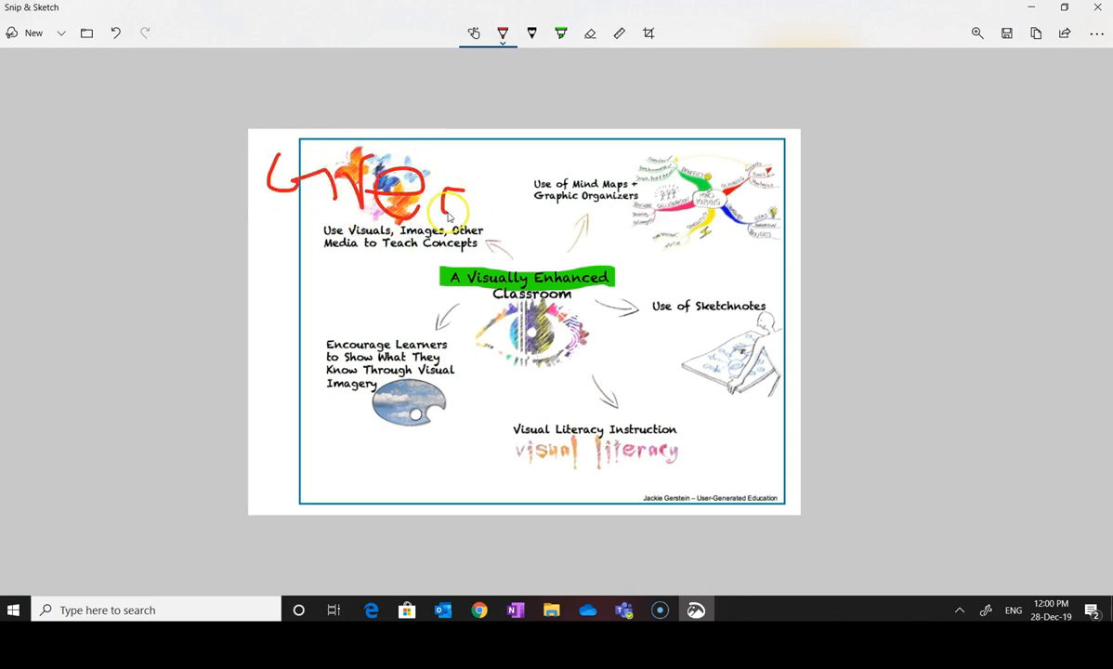
pyautogui.moveTo(446, 214); pyautogui.dragTo(516, 154)
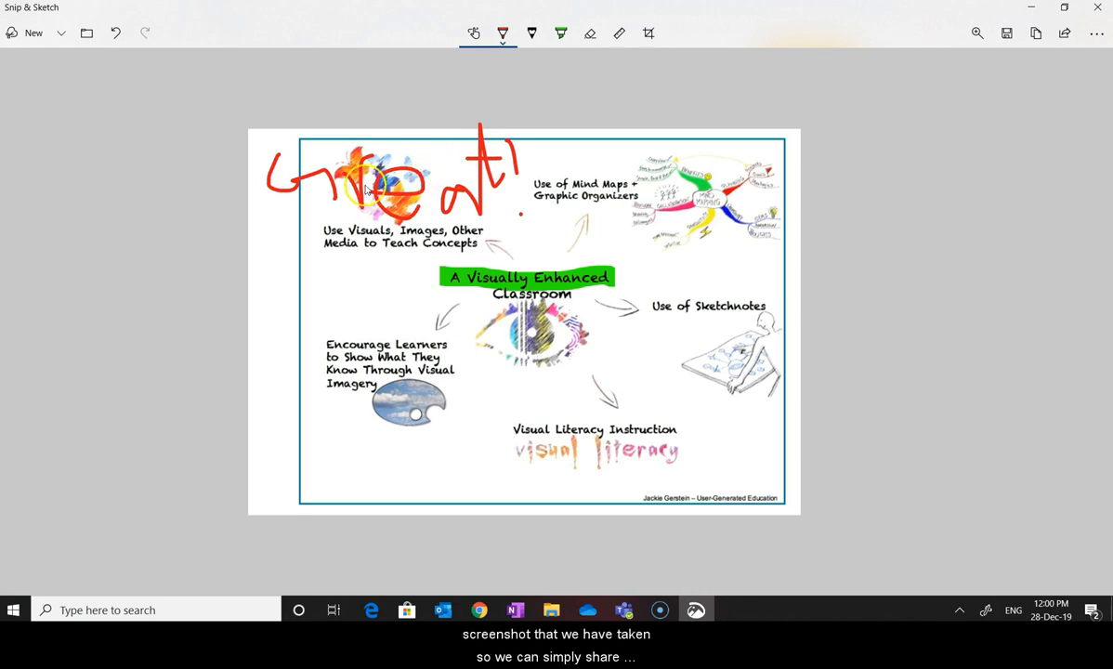
pyautogui.moveTo(1045, 68)
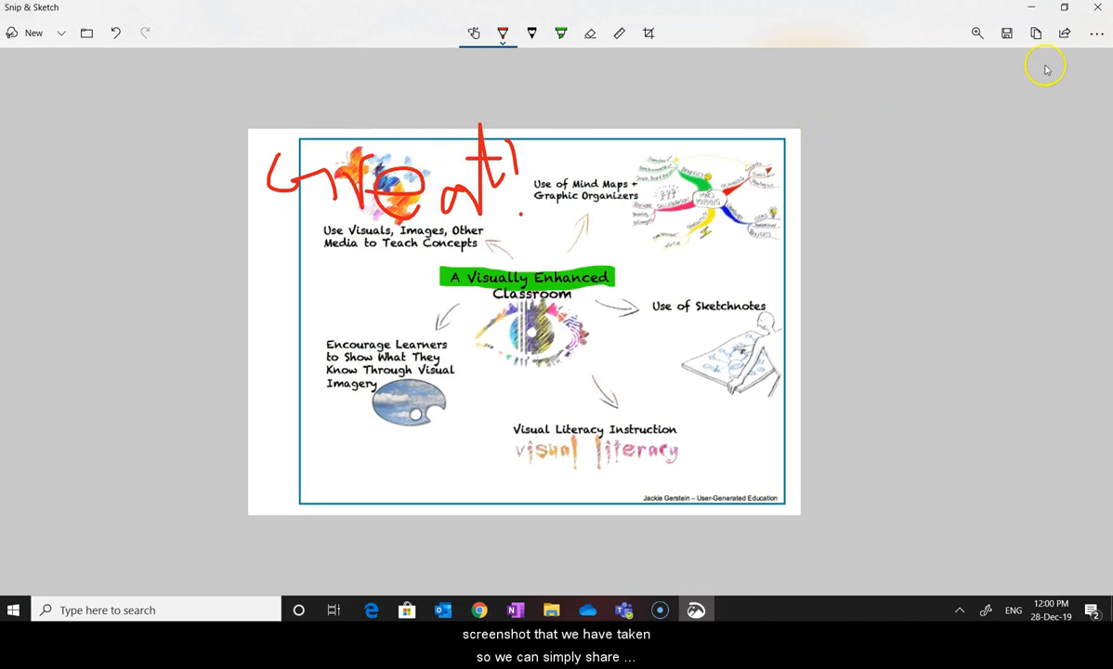
pyautogui.moveTo(1066, 34)
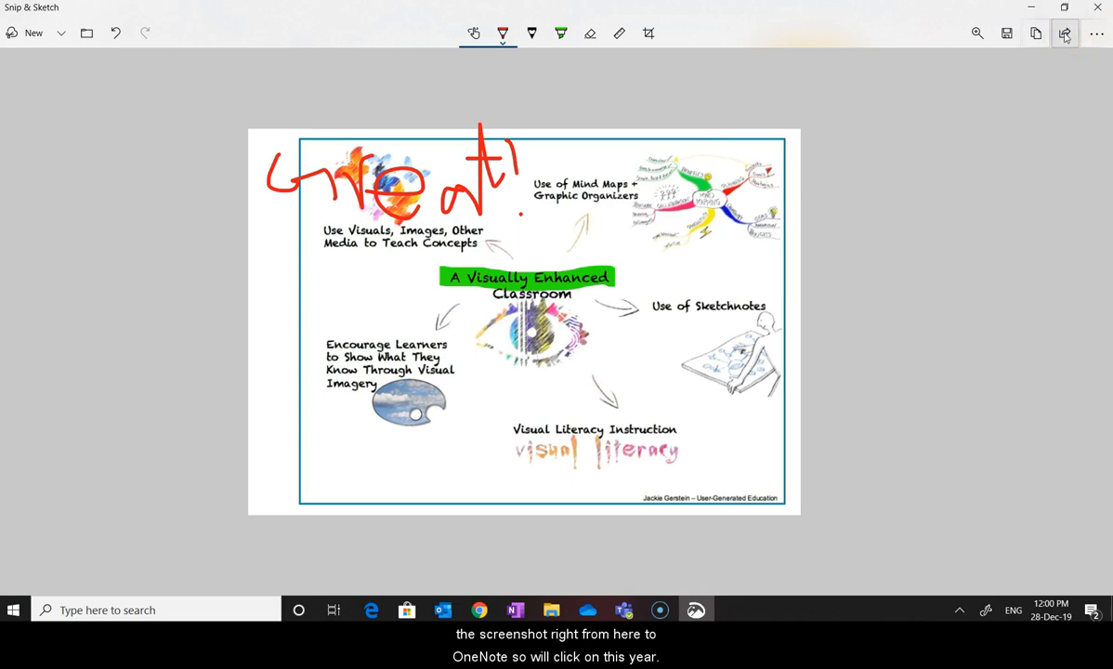
# Send the annotated snip to OneNote through the Share panel
pyautogui.click(1065, 34)
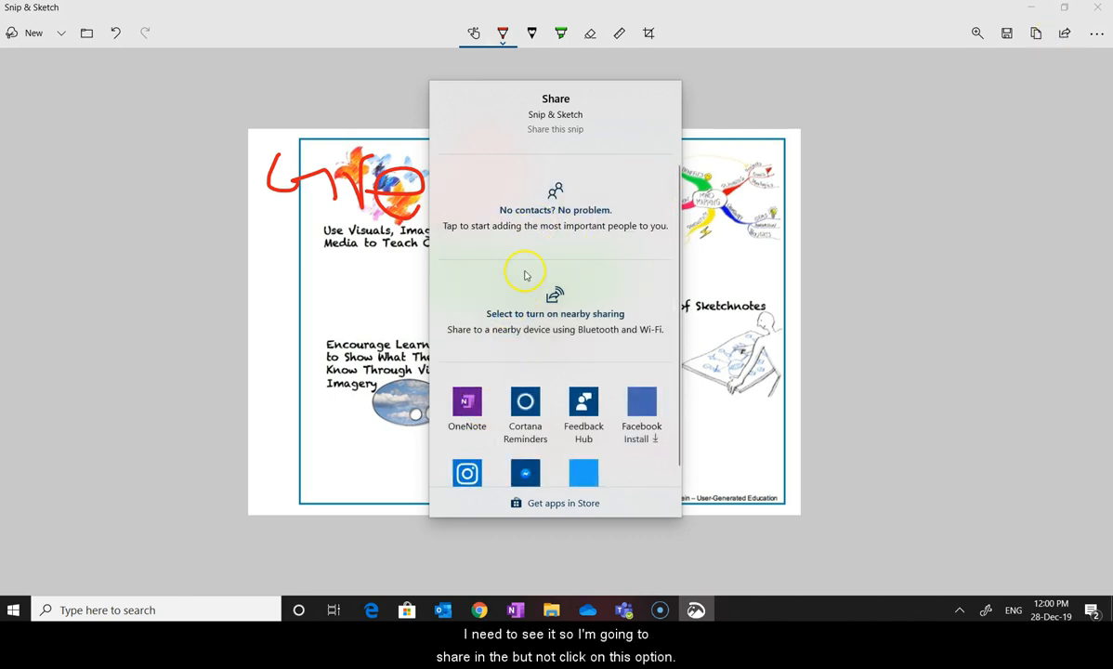
pyautogui.moveTo(467, 409)
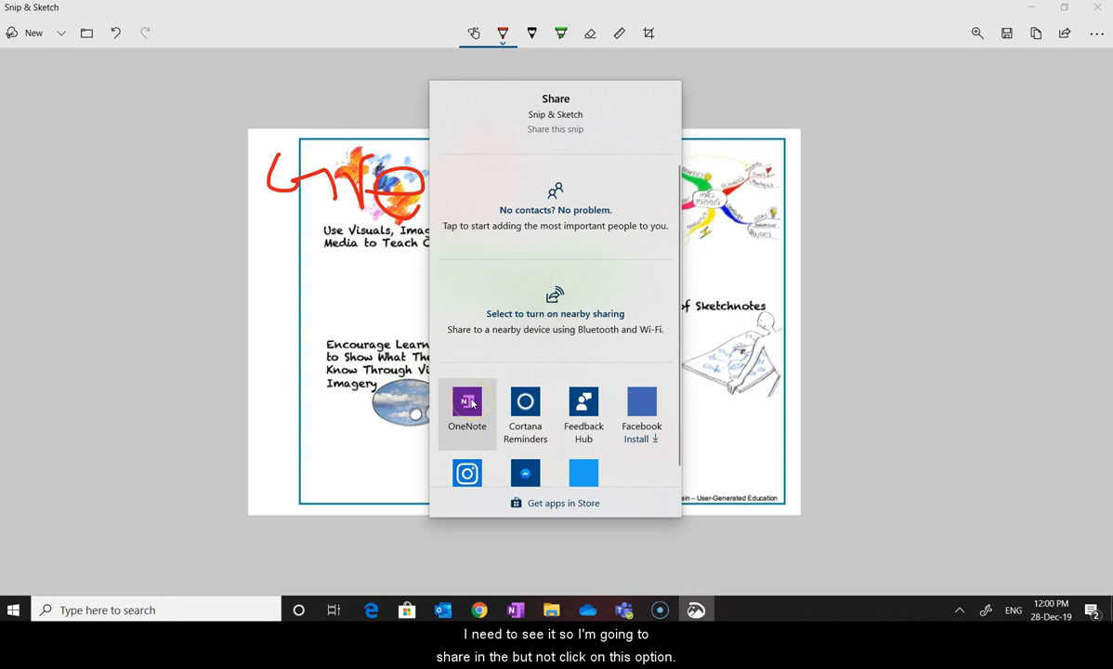
pyautogui.click(467, 407)
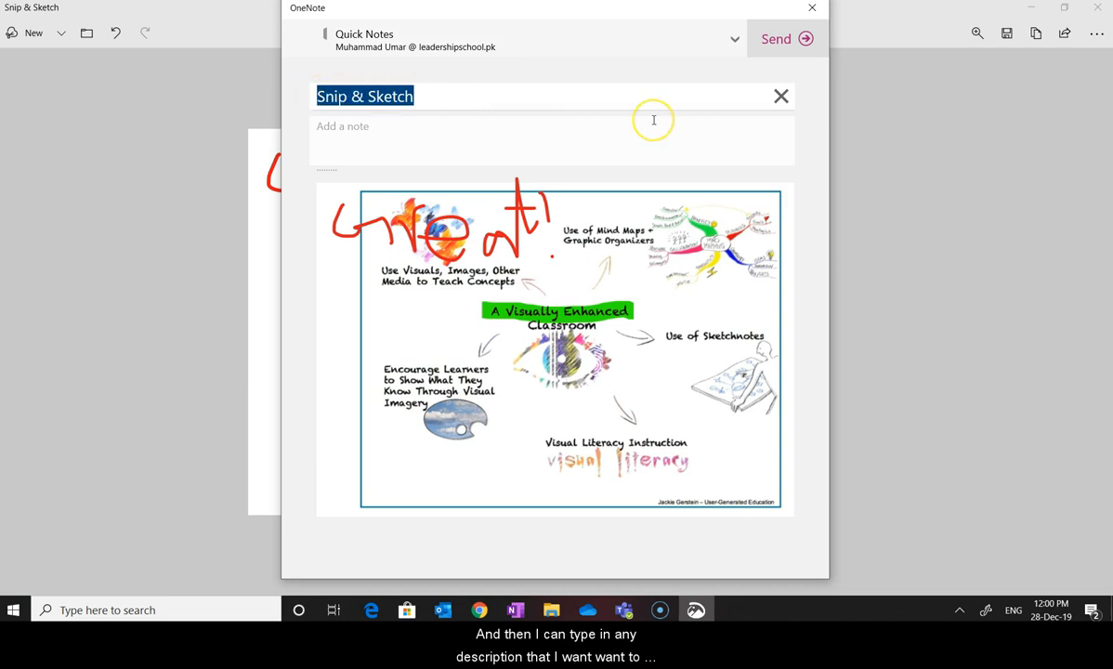
# Title the note 'Great visuals for learning process' and send it to Quick Notes
pyautogui.write('Great')
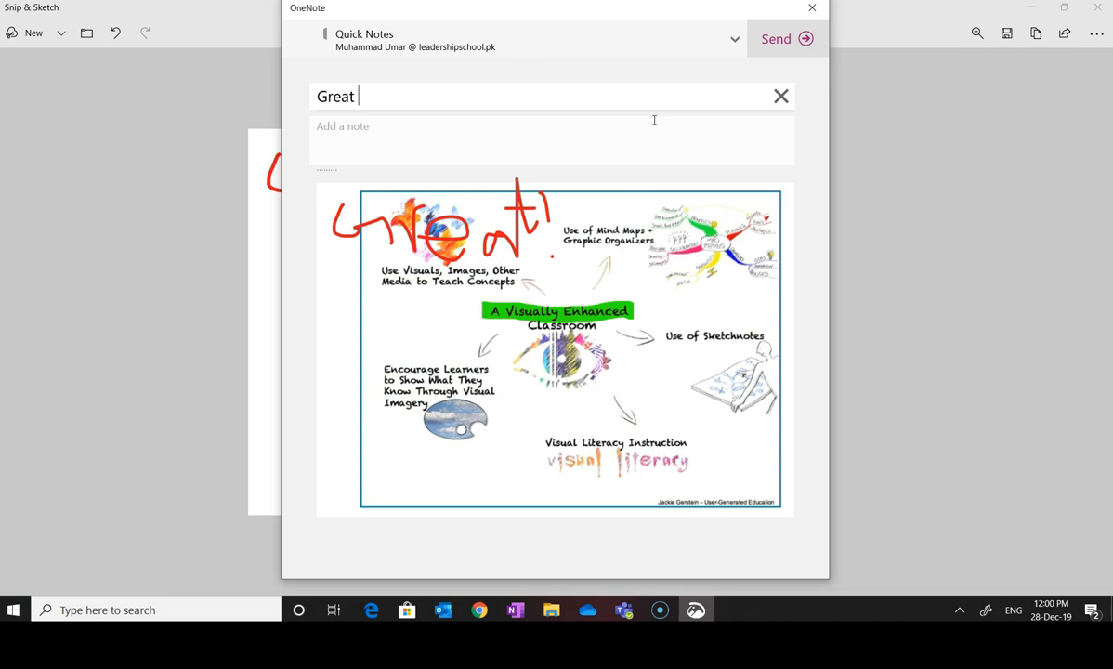
pyautogui.write('visul')
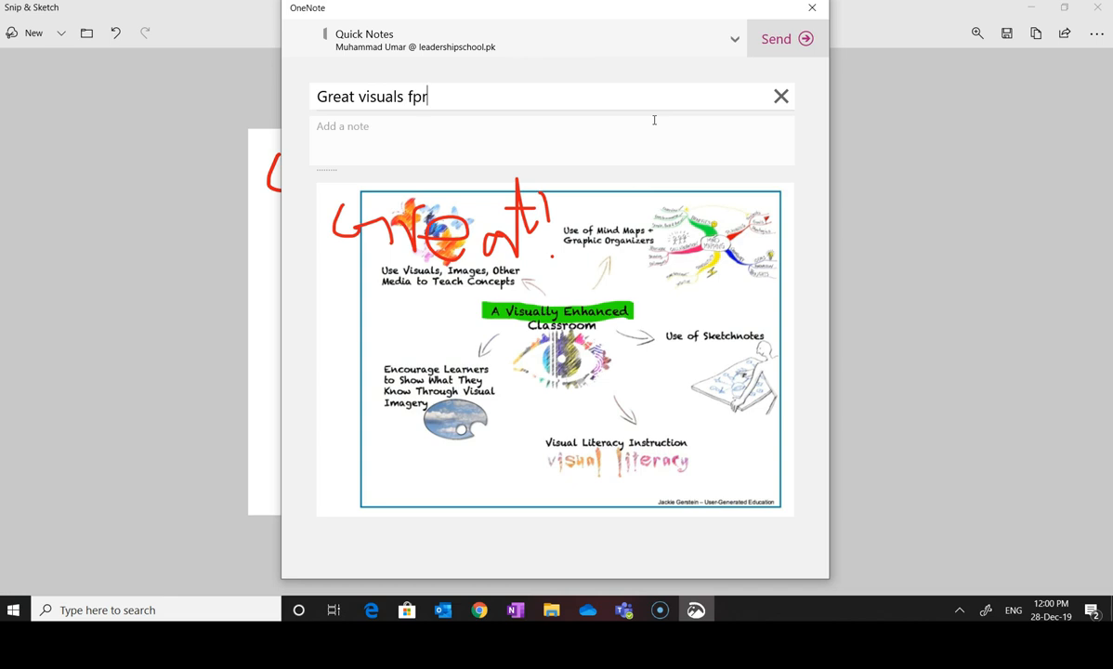
pyautogui.press('Backspace')
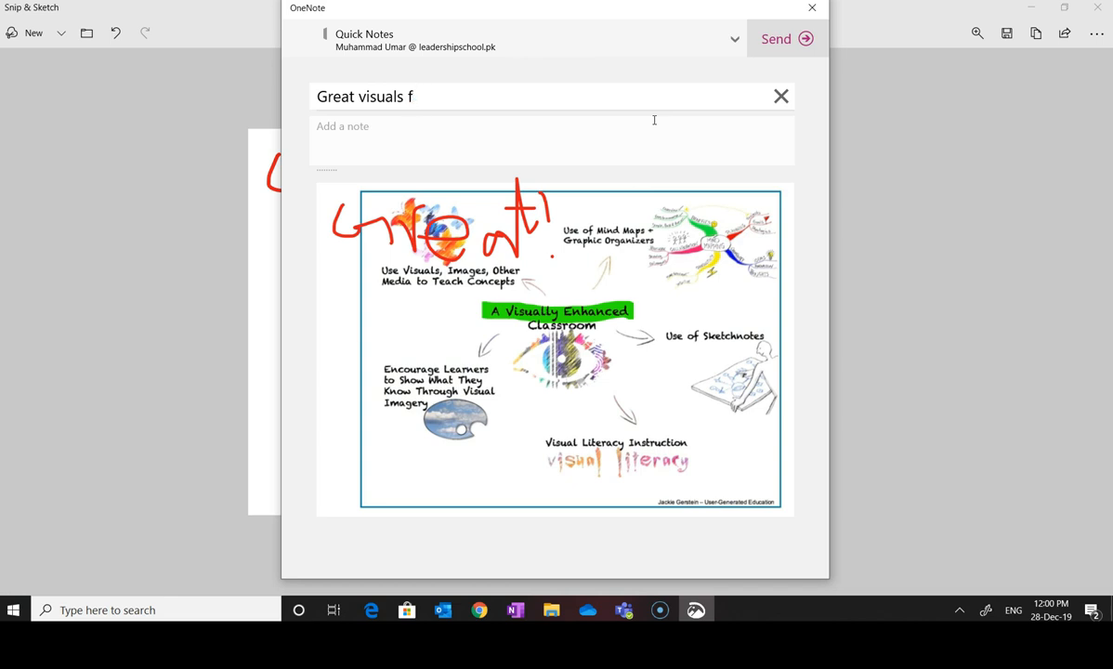
pyautogui.write('or')
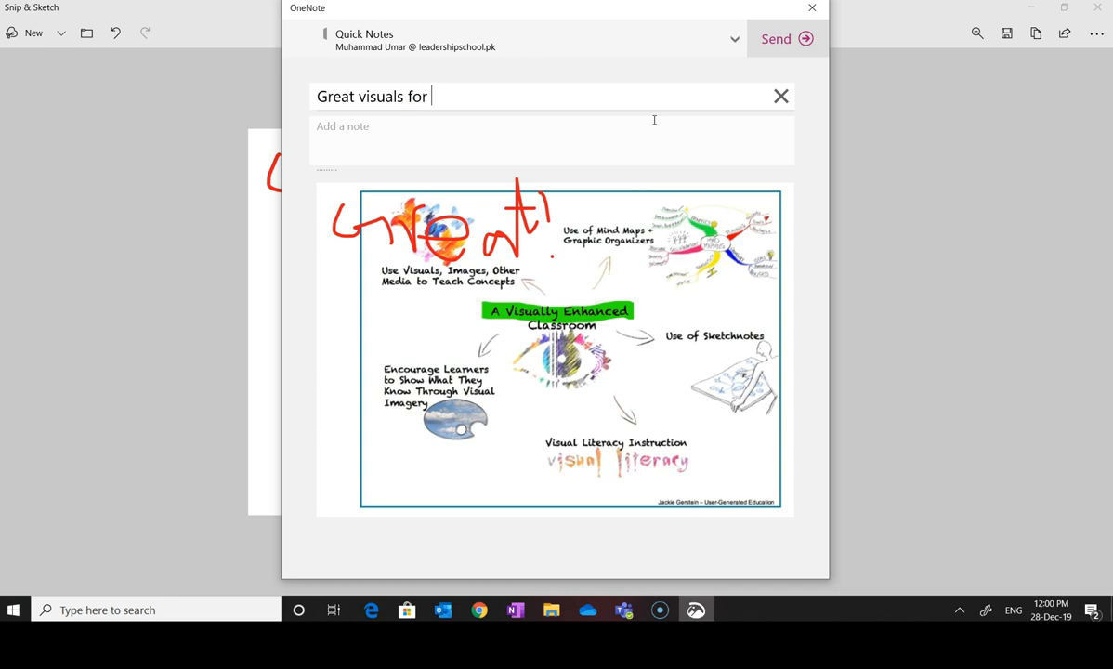
pyautogui.write('learning proce')
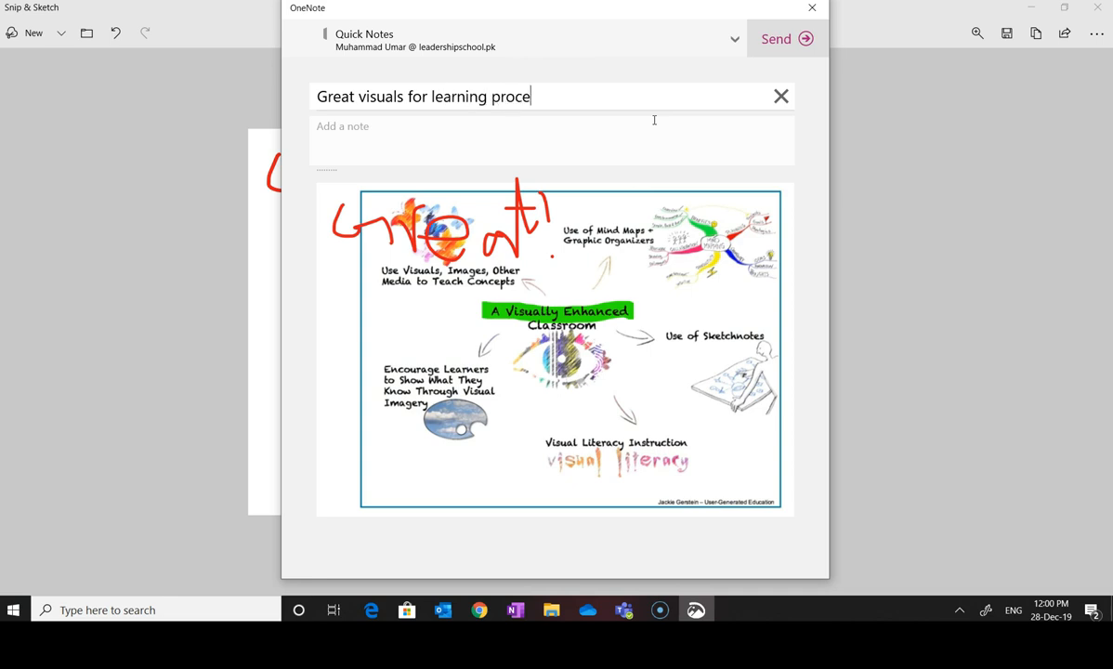
pyautogui.write('ss')
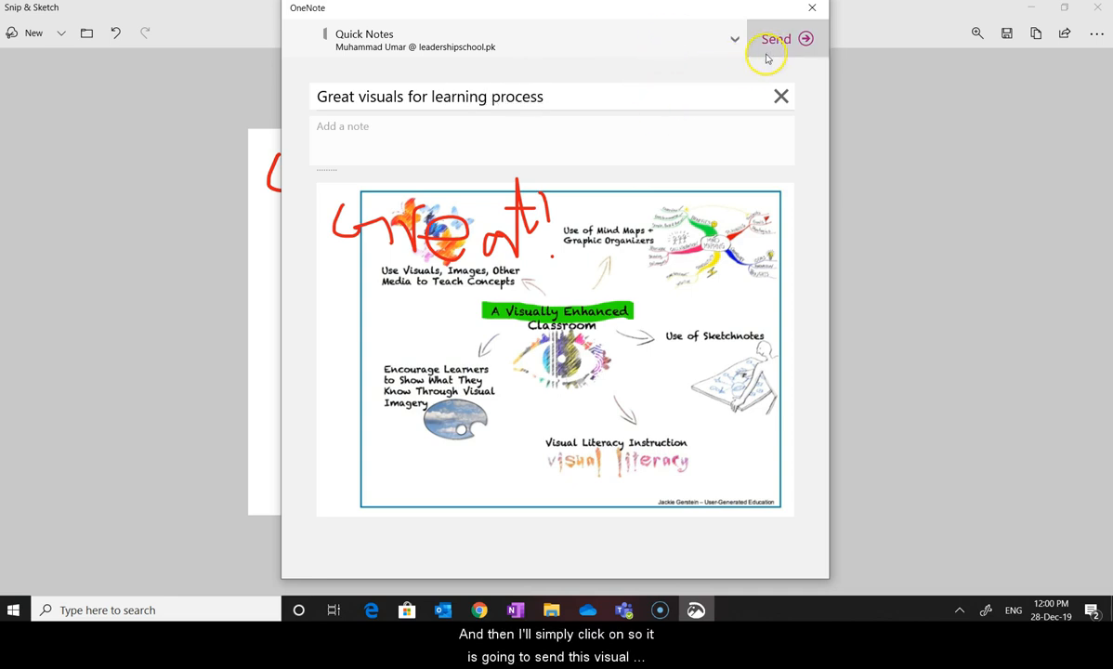
pyautogui.click(776, 38)
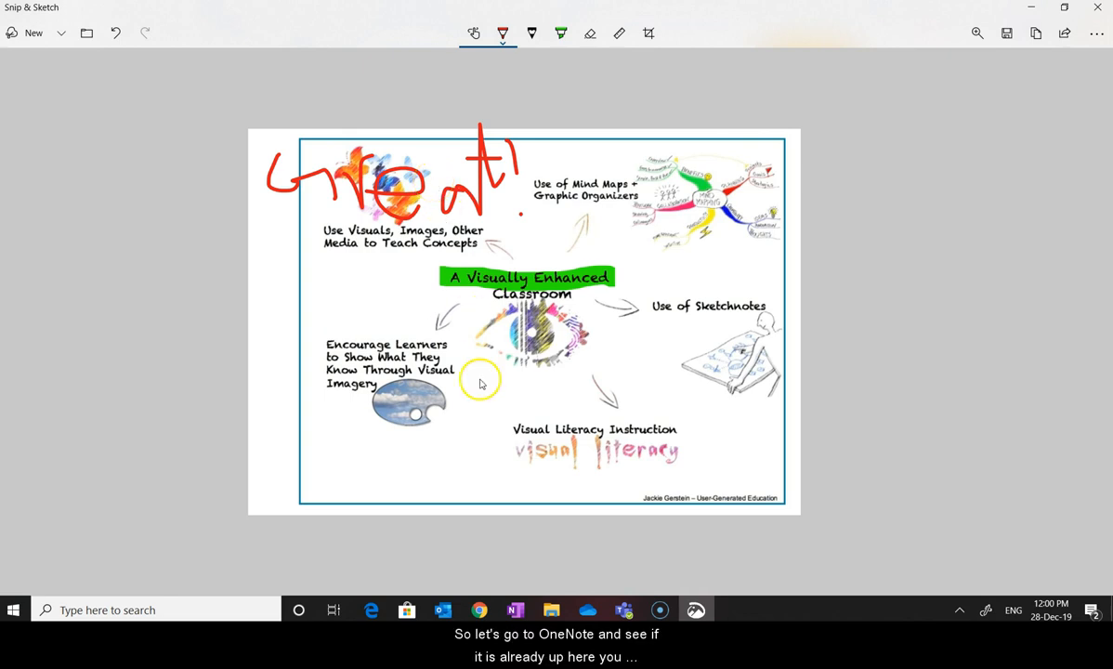
# Switch to OneNote to view the 'Great visuals for learning process' page
pyautogui.click(515, 609)
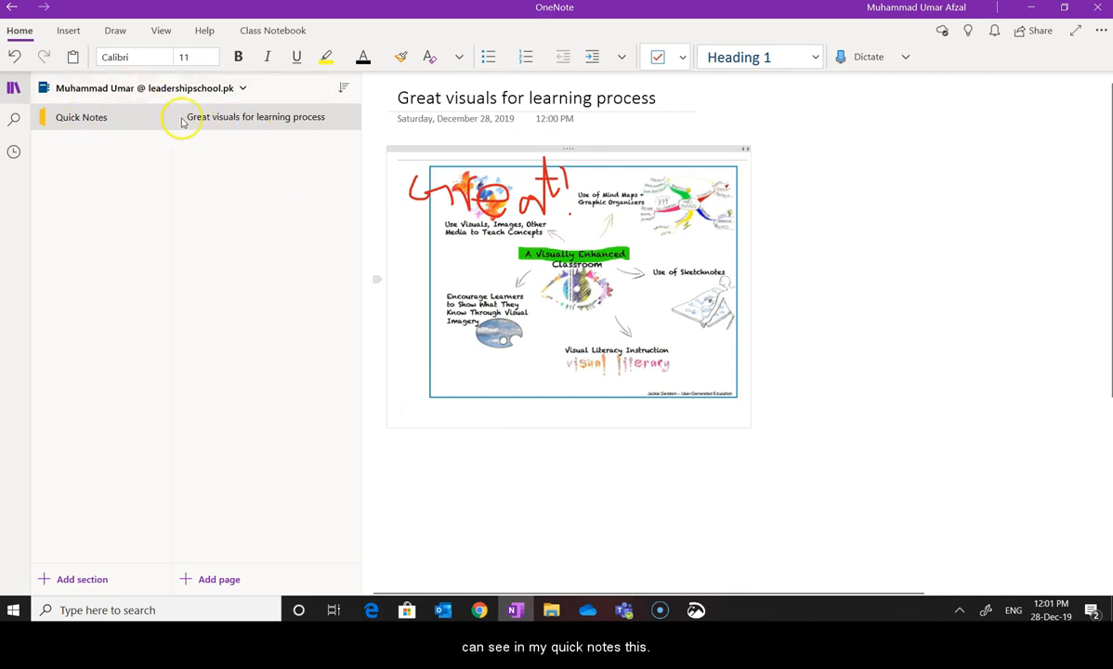
pyautogui.moveTo(457, 174)
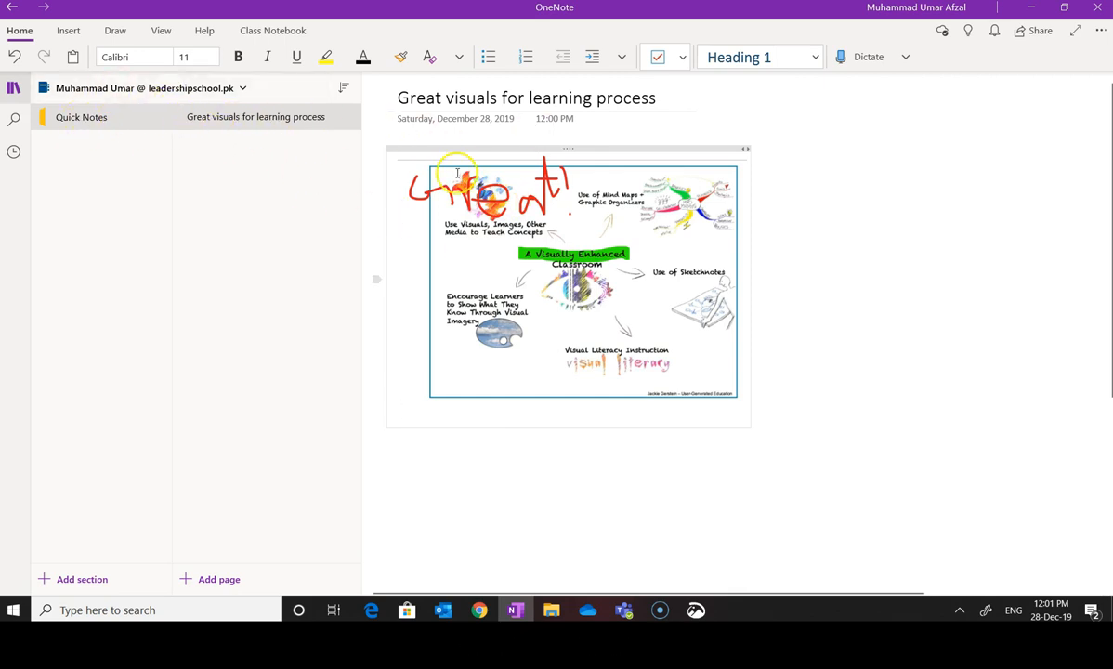
pyautogui.moveTo(739, 352)
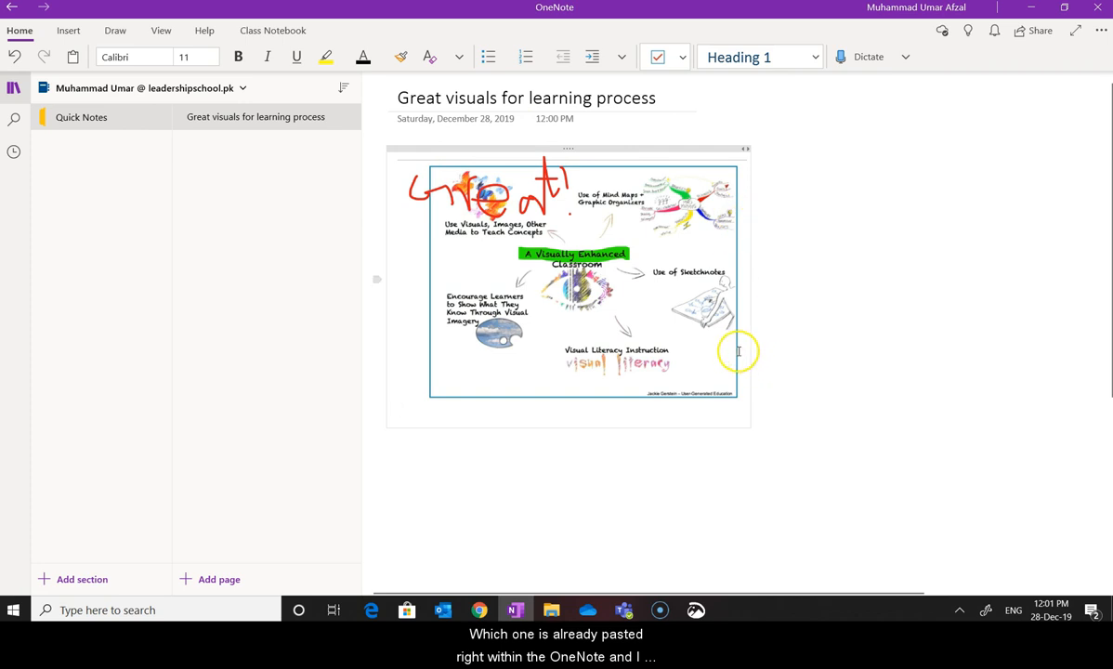
pyautogui.moveTo(456, 240)
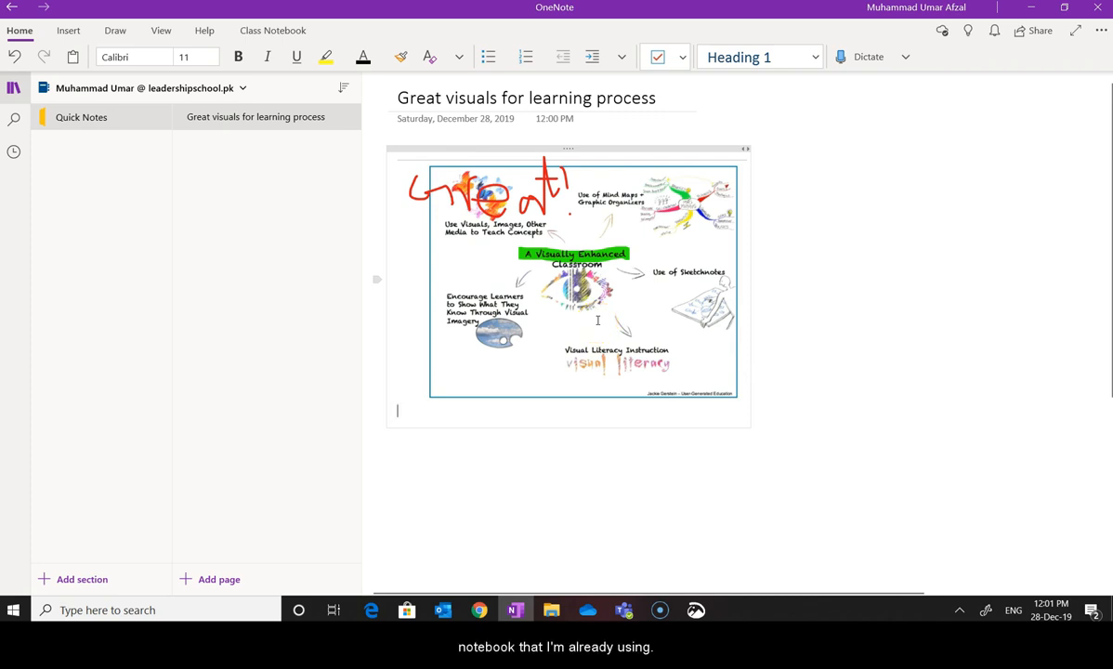
pyautogui.moveTo(613, 334)
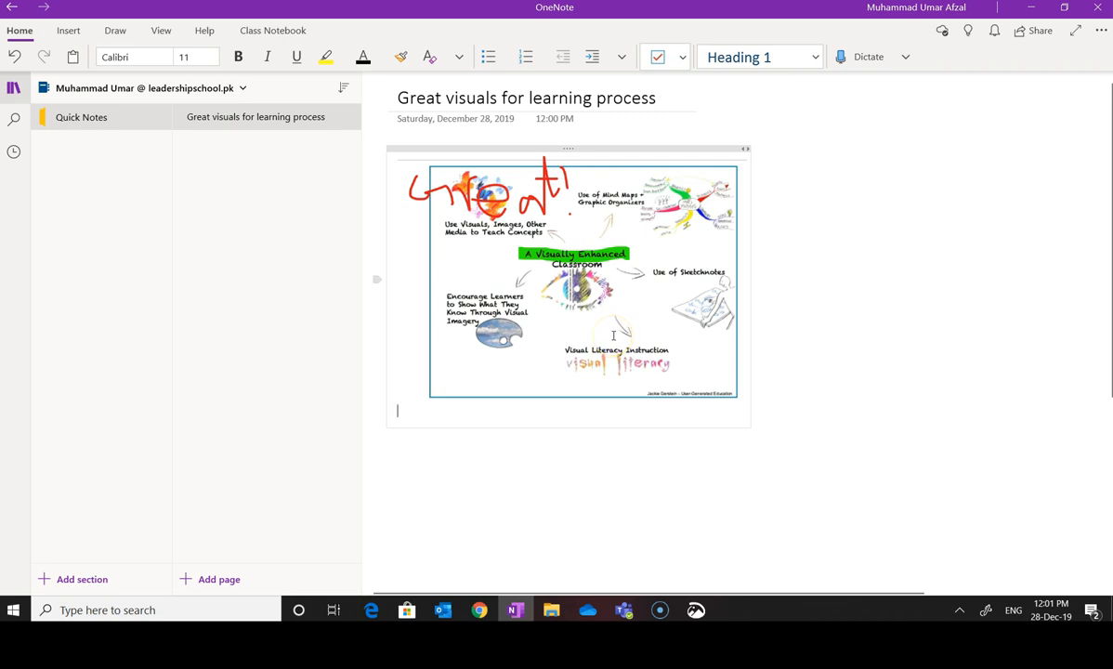